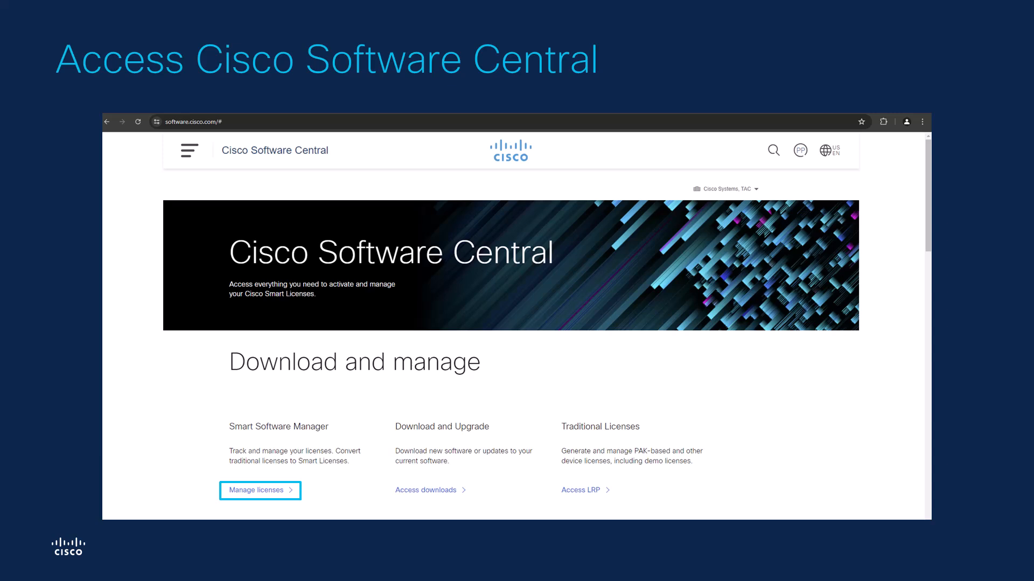
# - Advance past 'Access Cisco Software Central' to the TAC-VirtualAccount-1 virtual account slide
pyautogui.click(256, 490)
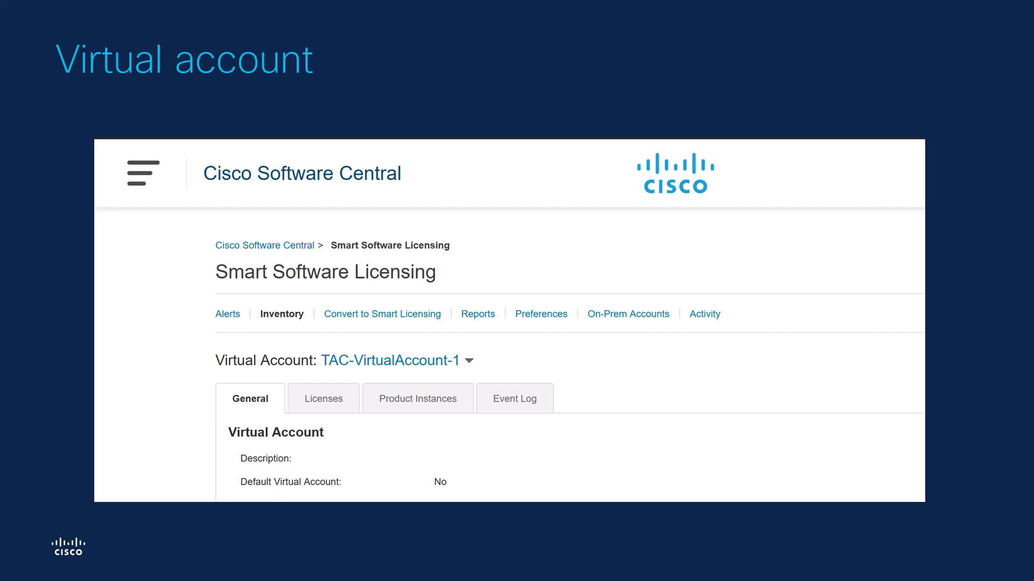
# - Advance to the 'Create registration token' slide showing the New Token option
pyautogui.click(417, 398)
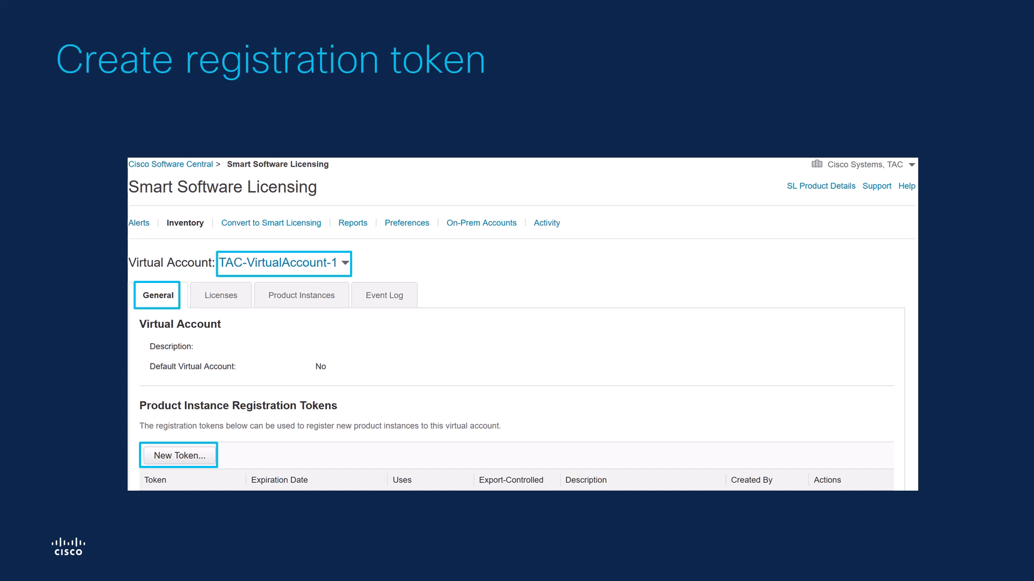
# - Show the 'Register the device' slide with smart trust command and license status
pyautogui.press('Right')
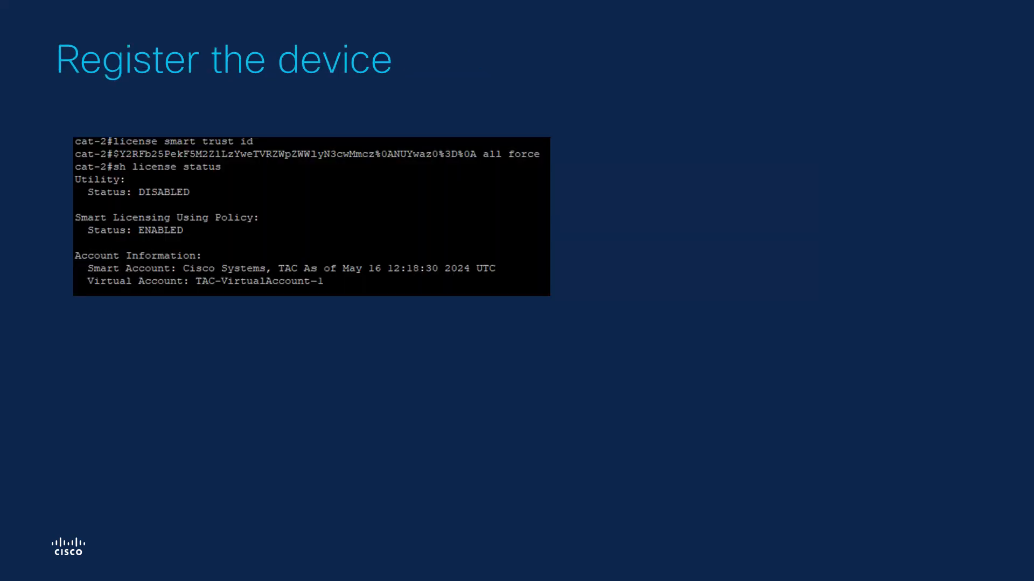